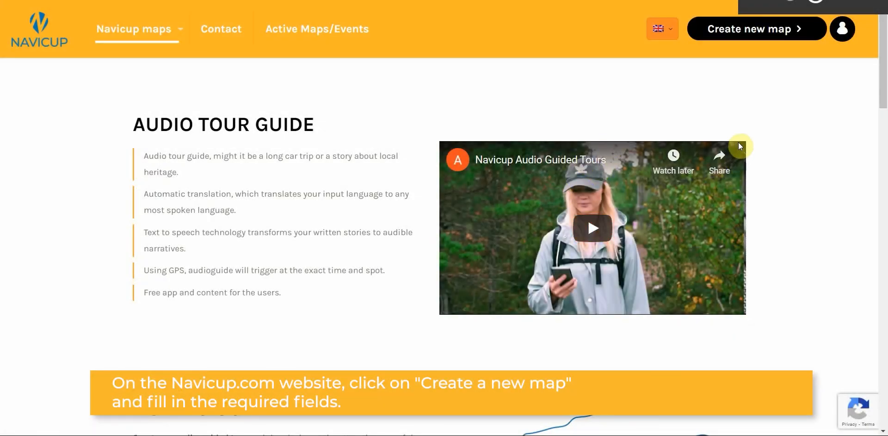
mouse_move(756, 28)
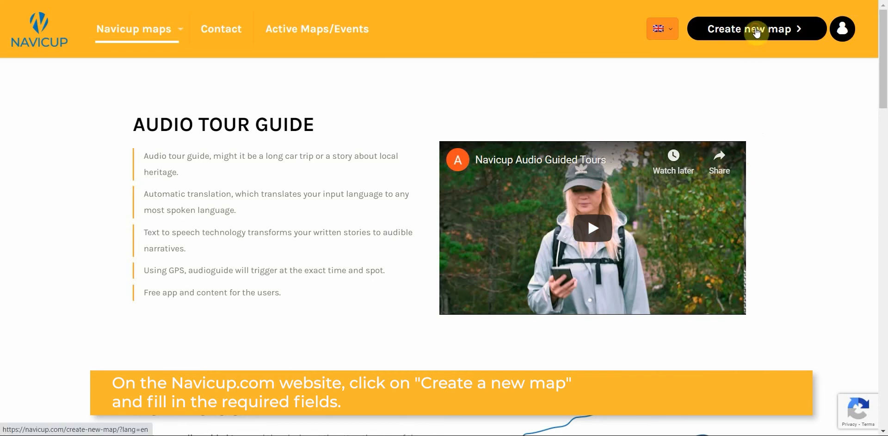
Step: Create a new map named Tallinn Old Town Tour as an Audioguide on Culture/History
left_click(756, 29)
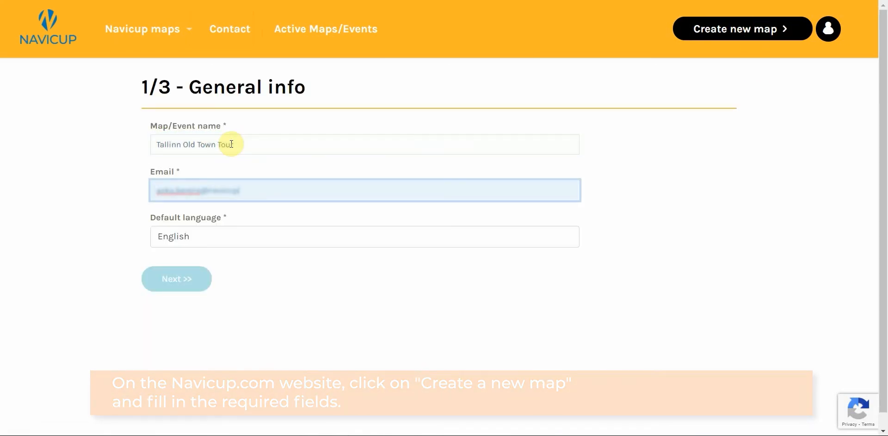
left_click(176, 278)
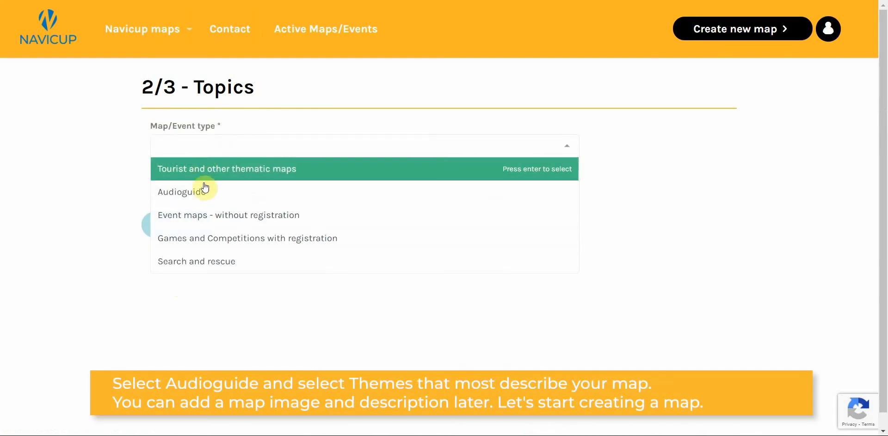
left_click(181, 192)
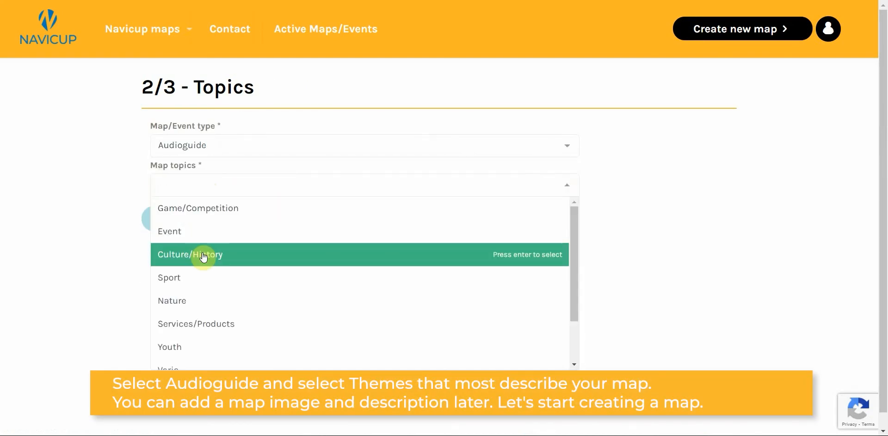
left_click(189, 253)
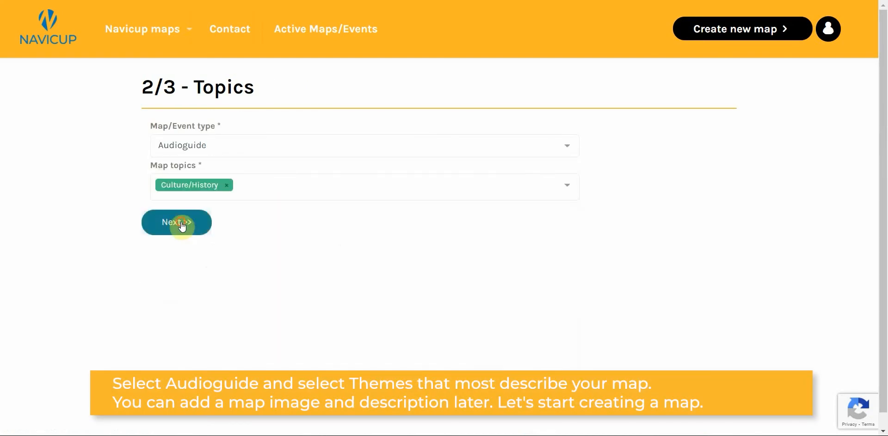
left_click(176, 221)
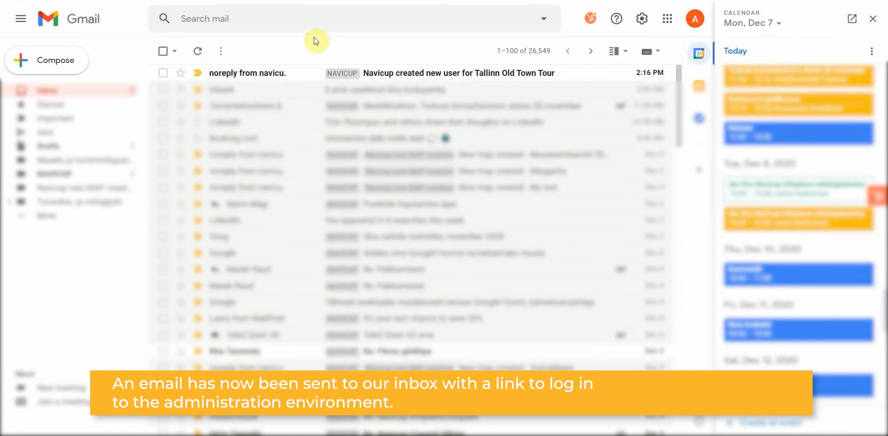
Step: Open the new-user email from Navicup in Gmail and follow its admin login link
left_click(459, 72)
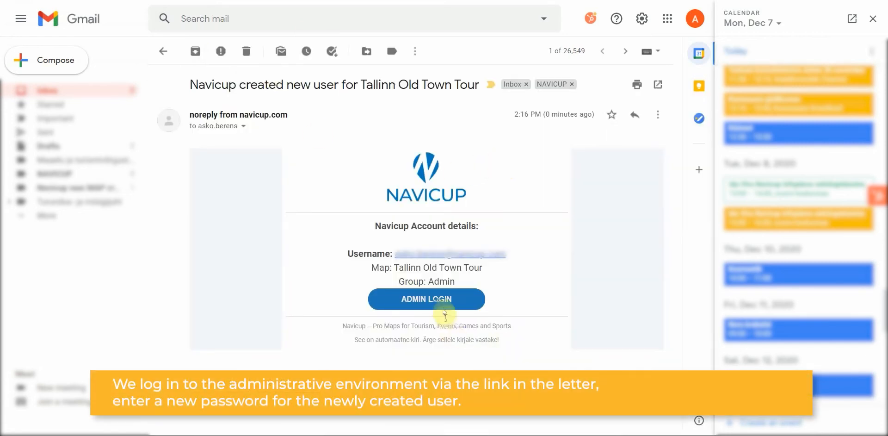
left_click(427, 298)
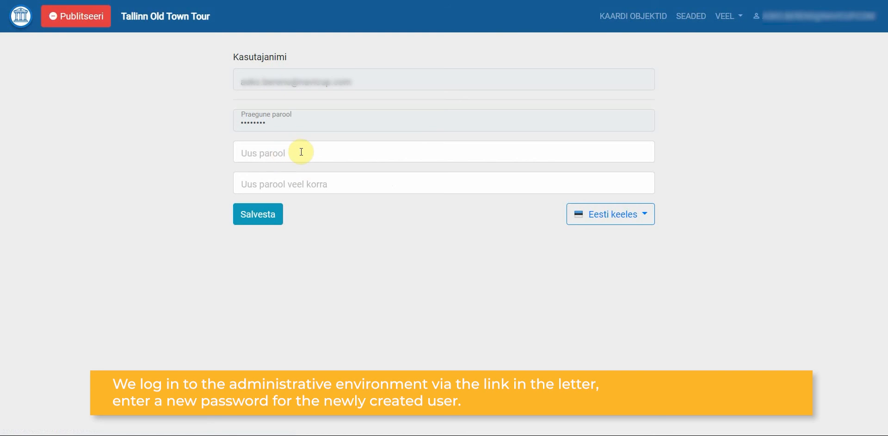
Step: Enter the new password twice and save it to reach the map editor
left_click(443, 151)
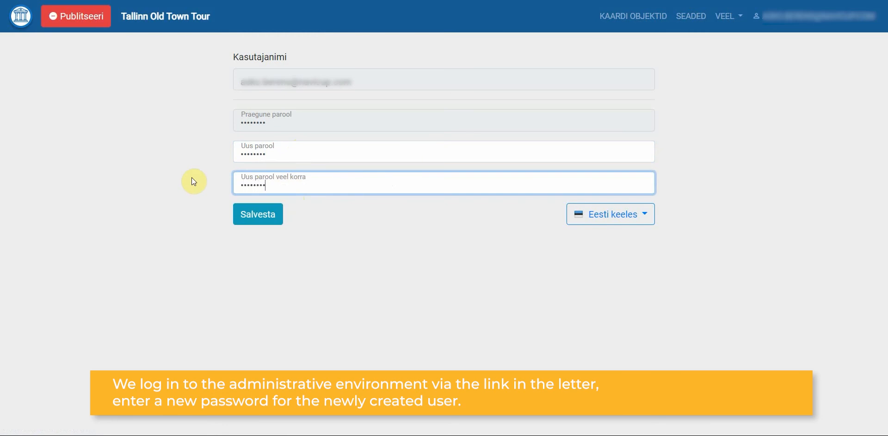
left_click(257, 214)
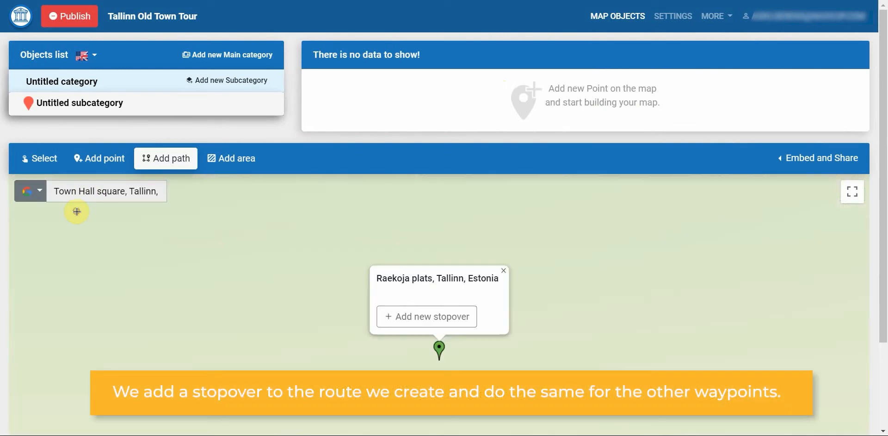
Step: Add Raekoja plats, Danish King's Garden and the other stopovers, keeping track points as objects
left_click(427, 316)
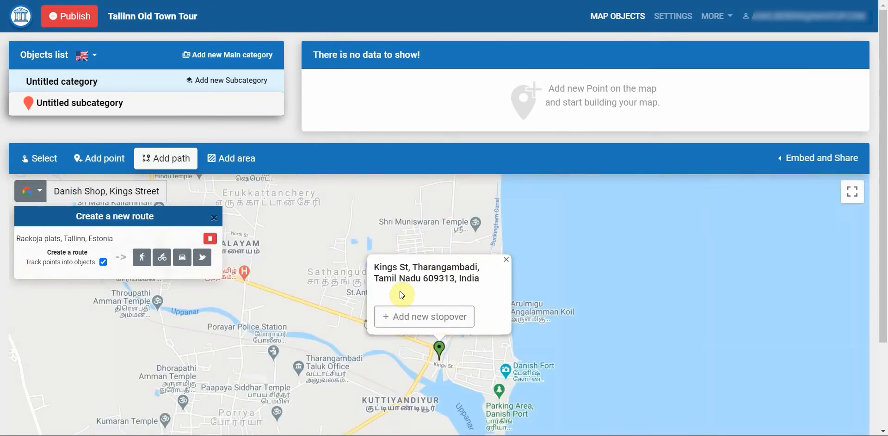
type("Danish King's Garden")
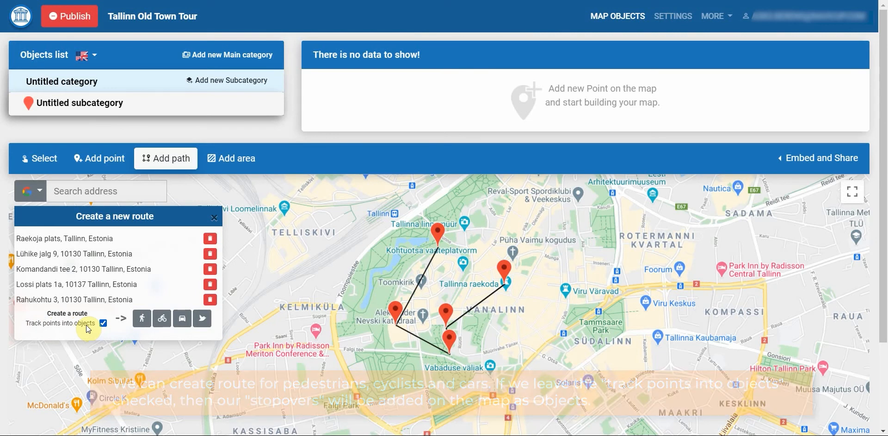
left_click(142, 318)
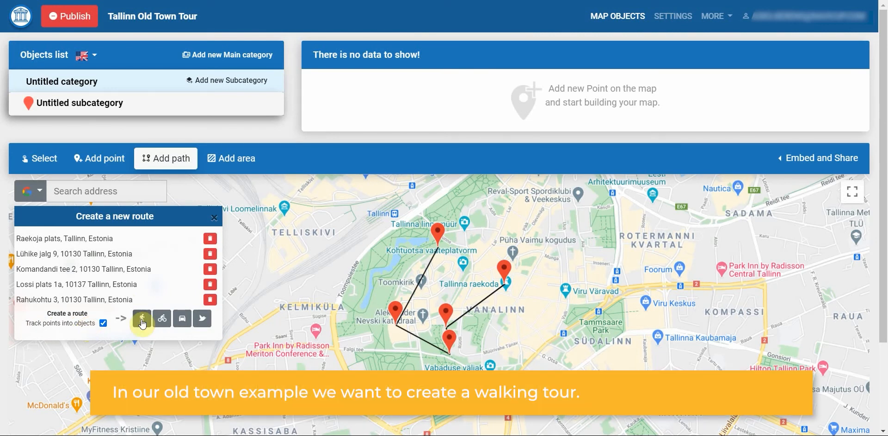
Step: Choose pedestrian travel mode and save the track as Old Town Tour
left_click(142, 318)
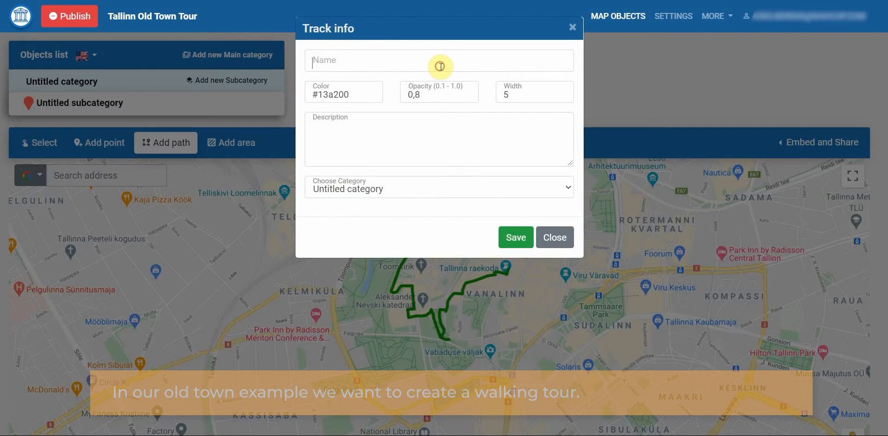
type("Old Town tour")
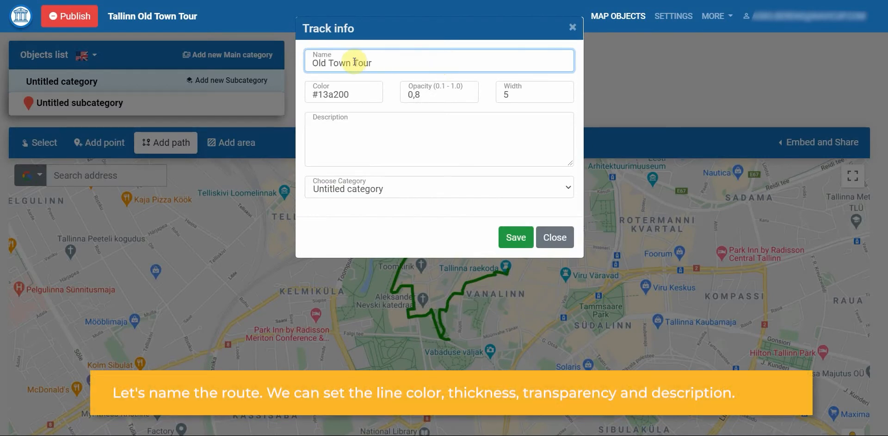
left_click(439, 139)
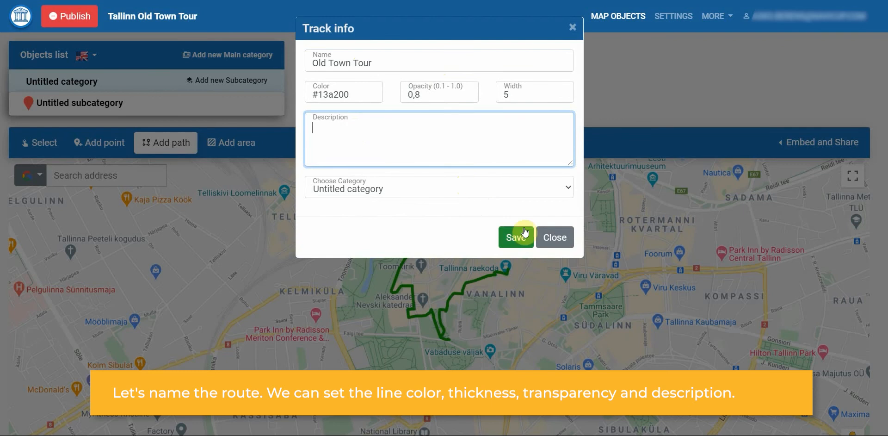
left_click(515, 236)
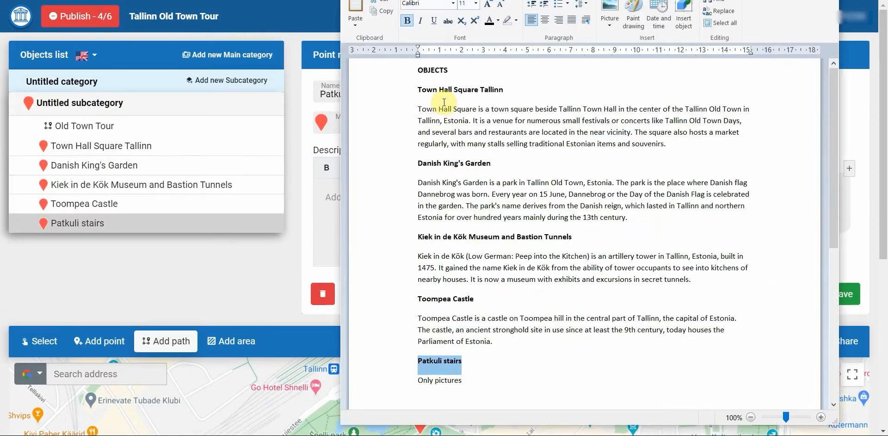
Step: Upload Patkuli stairs 2 and 3 photos into the Patkuli stairs gallery and reopen the object
left_click_drag(444, 109, 667, 143)
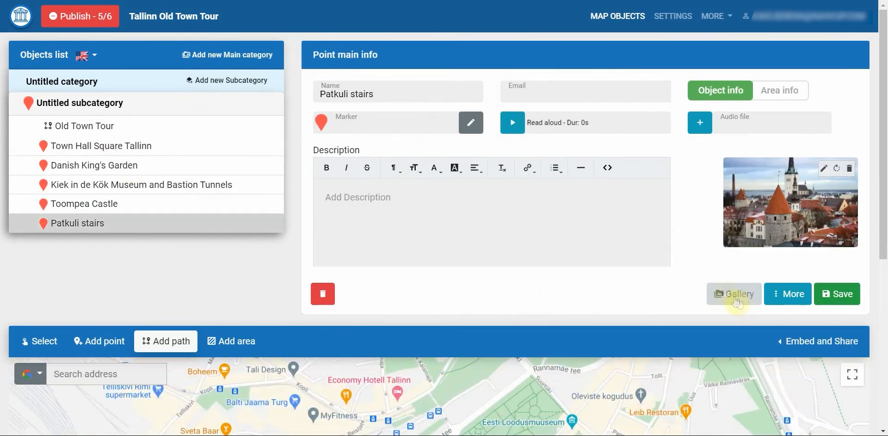
left_click(733, 293)
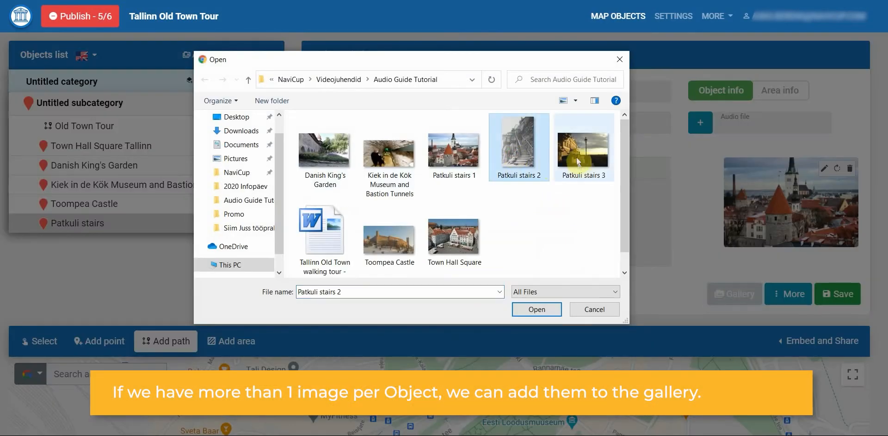
left_click(535, 309)
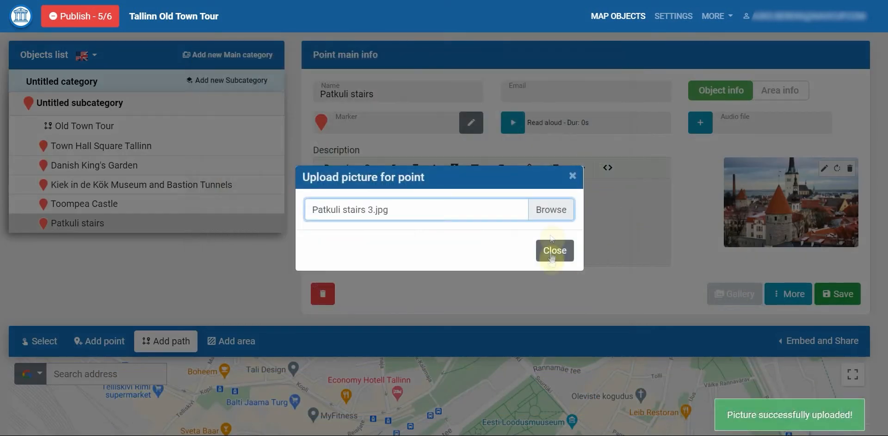
left_click(550, 209)
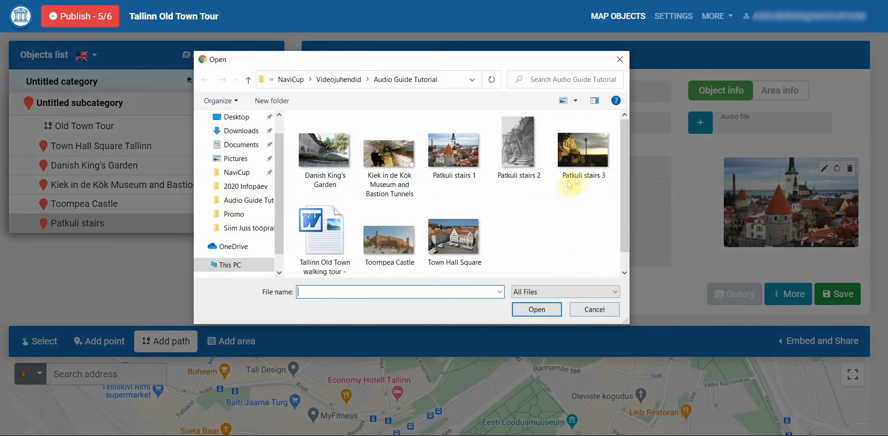
double_click(583, 150)
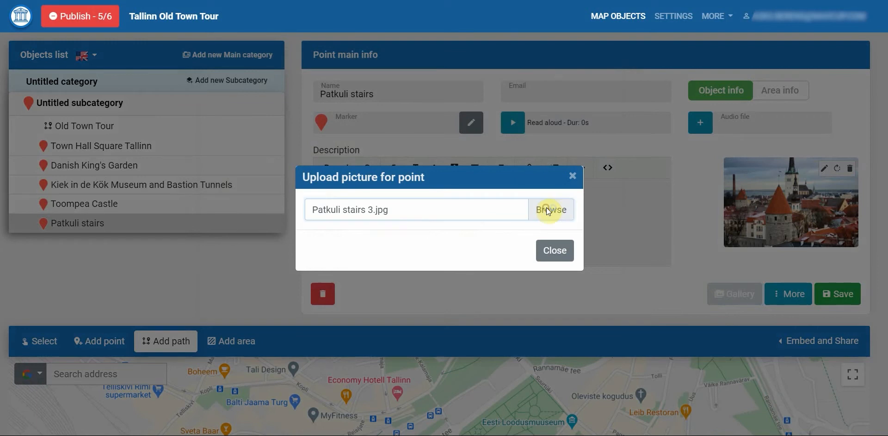
left_click(554, 250)
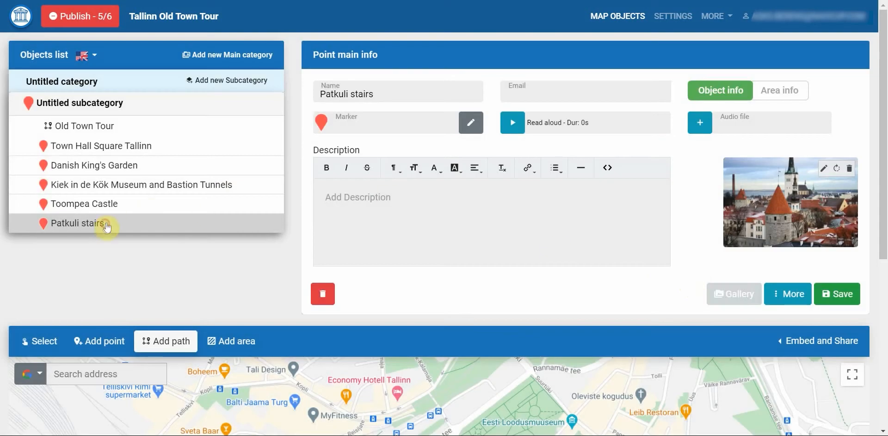
left_click(790, 201)
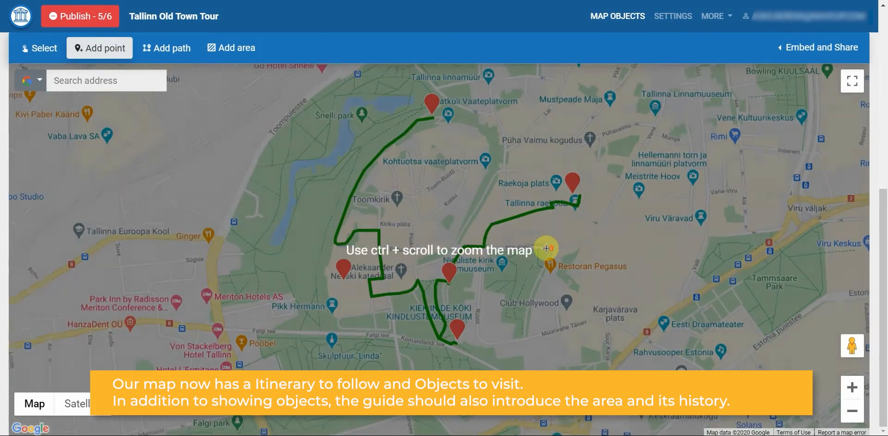
Step: Add area-info points Legend no 1 - The Devil's Wedding near Rataskaevu plats and Toompea legend
scroll("down", 3)
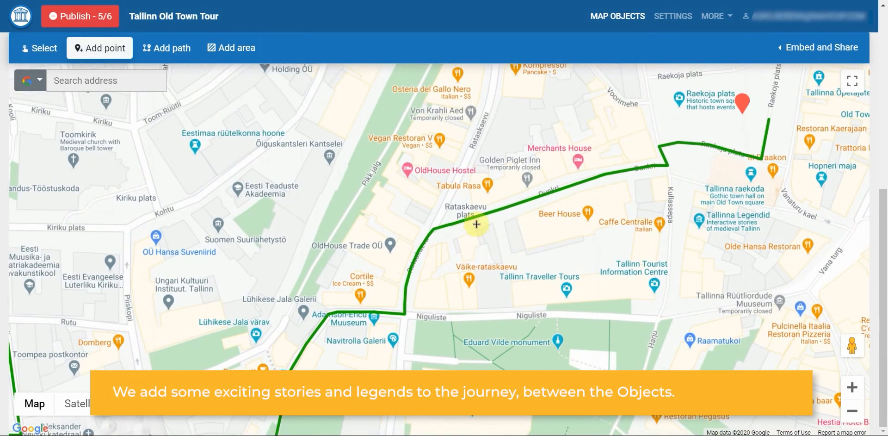
left_click(476, 225)
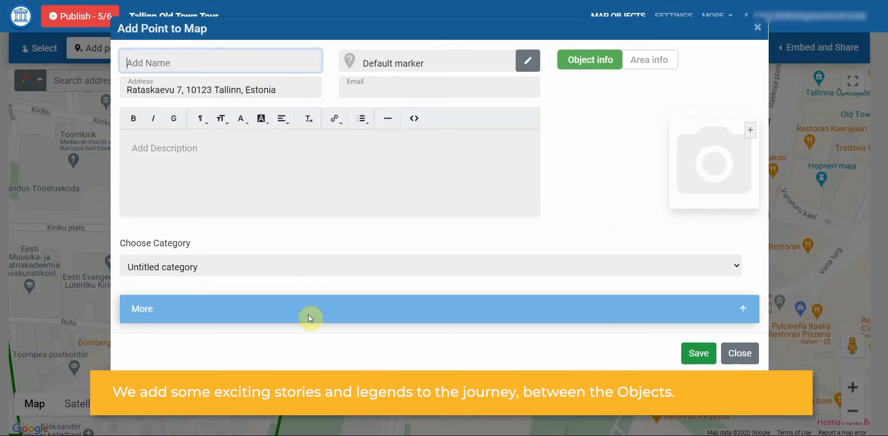
type("Legend no 1 - The Devil's Wedding")
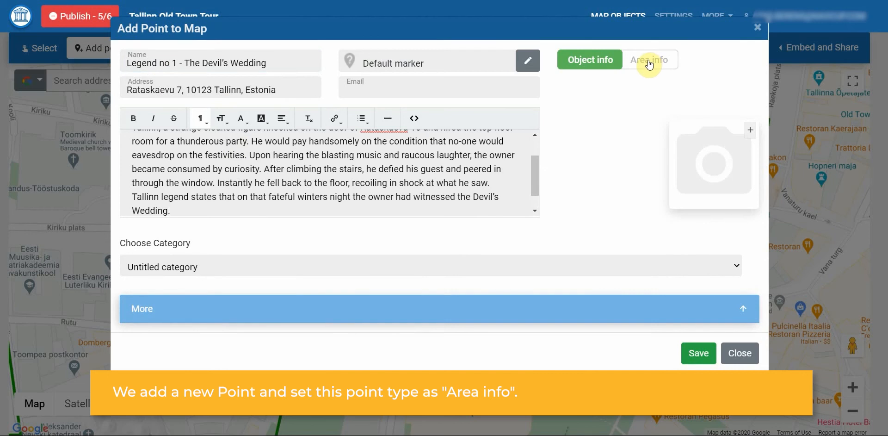
left_click(650, 60)
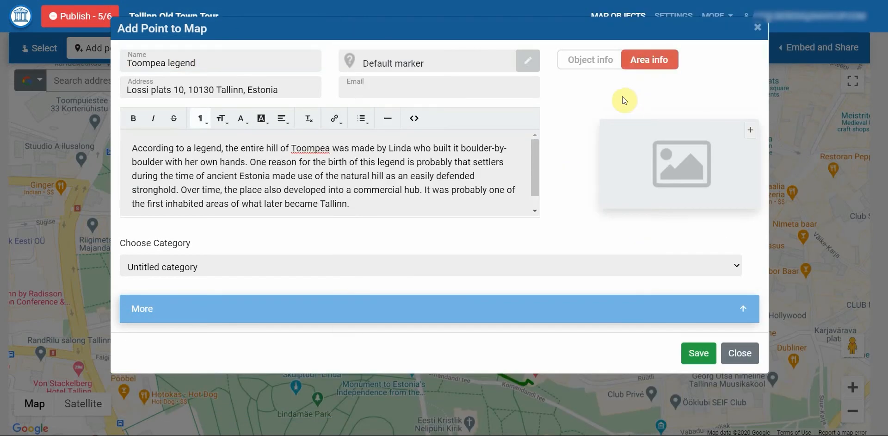
left_click(739, 354)
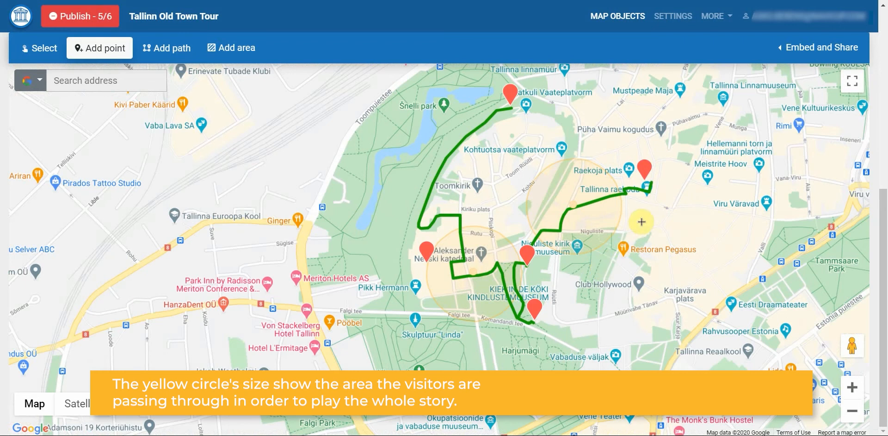
Step: Open the Devil's Wedding legend, then Town Hall Square Tallinn with its marker icon chooser
left_click(39, 47)
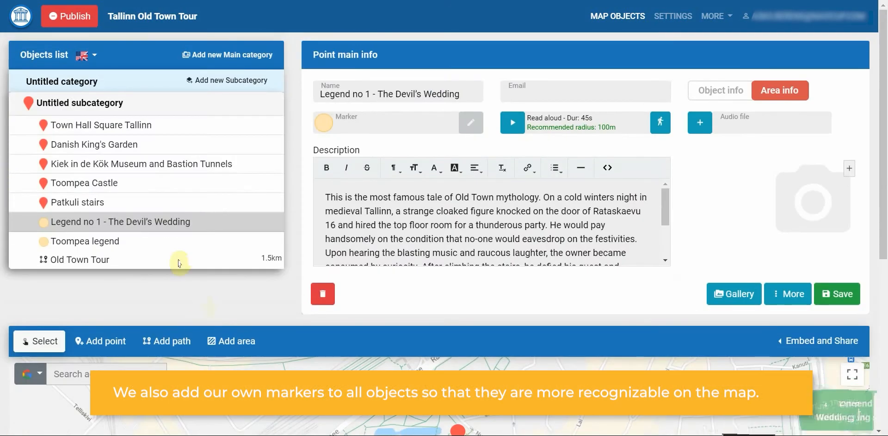
left_click(99, 125)
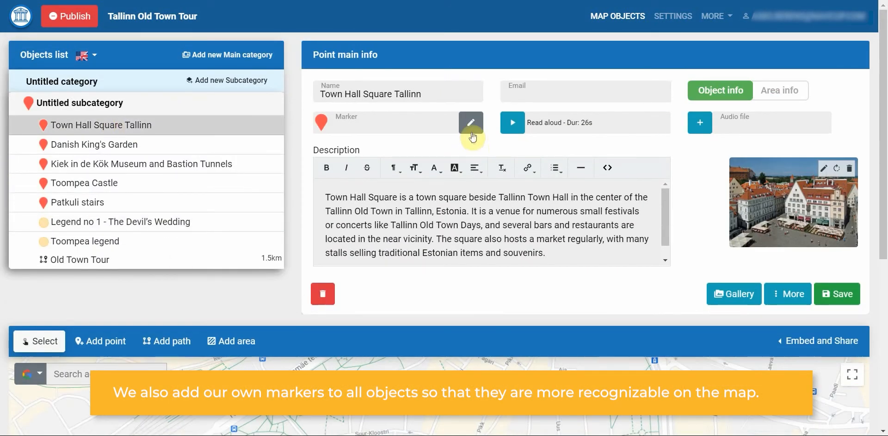
Step: Assign icons: stadium for Town Hall Square, castle for Toompea Castle, others for Danish King's Garden and Patkuli stairs
left_click(471, 122)
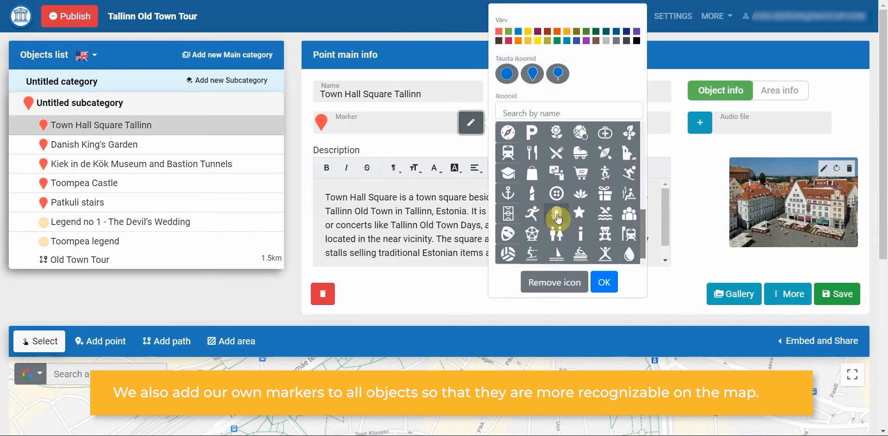
left_click(90, 144)
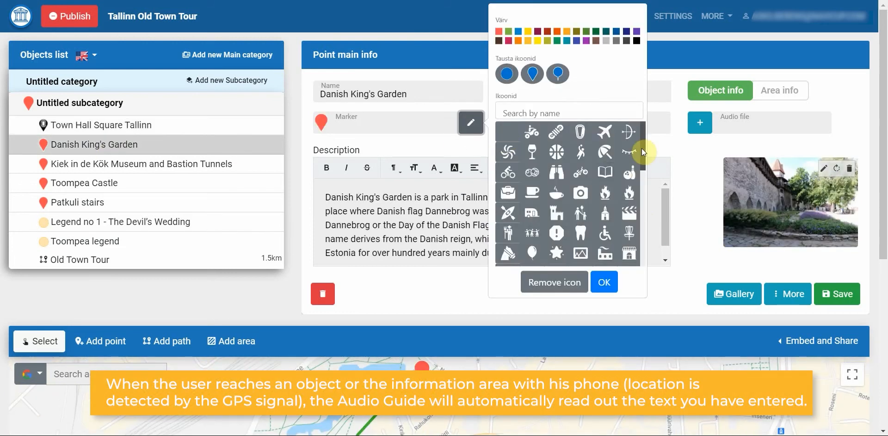
type("m")
type("castle")
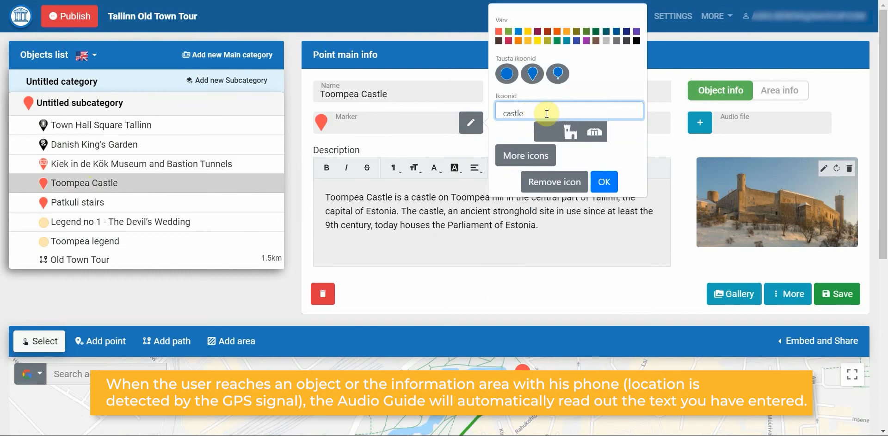
left_click(76, 202)
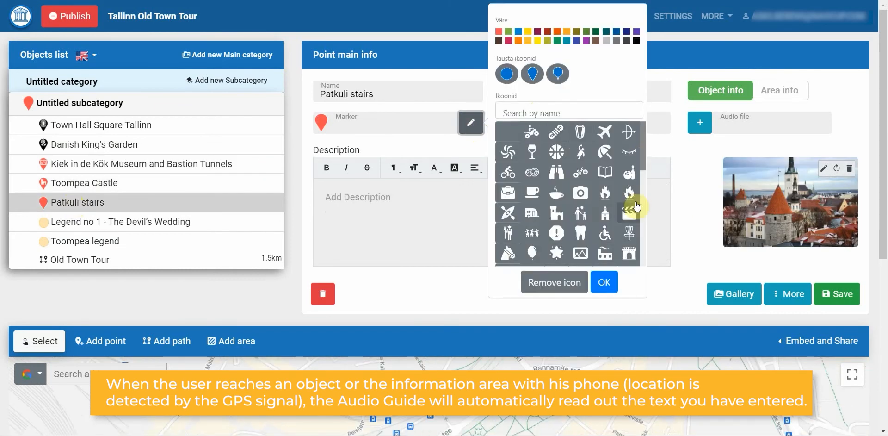
left_click(119, 221)
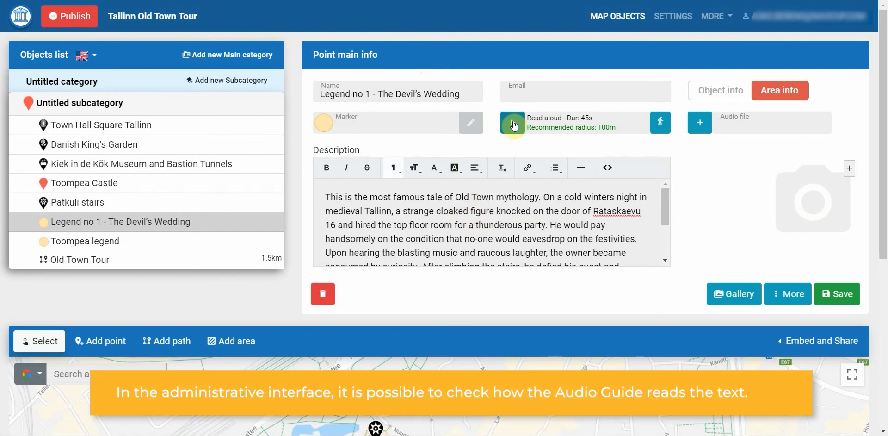
Step: Generate the read-aloud audio of the Devil's Wedding legend and play it back
left_click(514, 123)
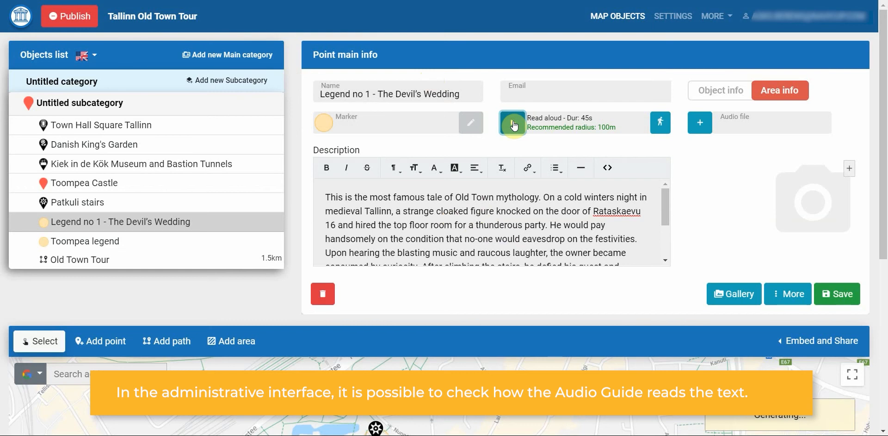
left_click(514, 122)
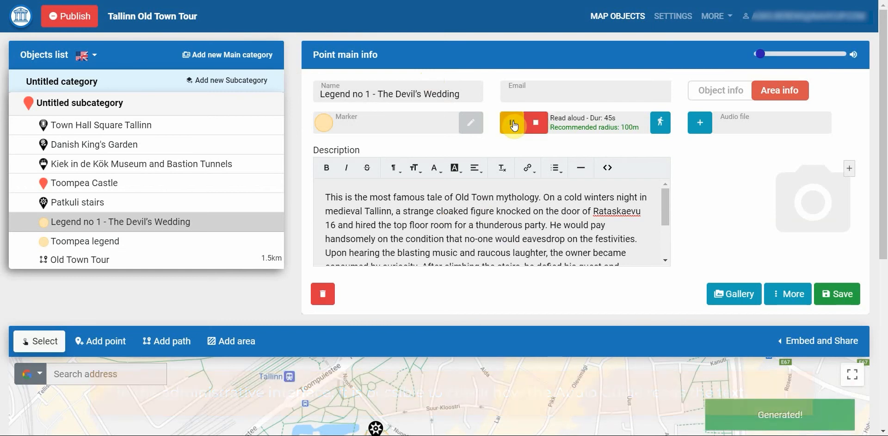
left_click(511, 122)
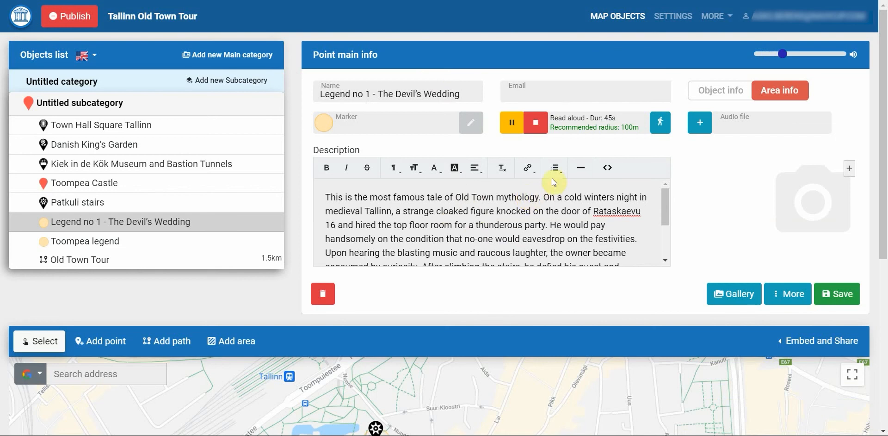
left_click(534, 122)
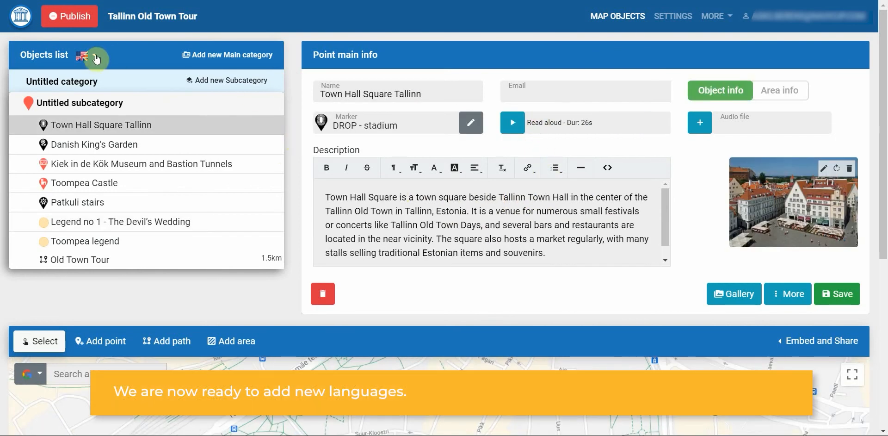
Step: In Map Languages add Deutsch and По русски, each with automatic translation of all content
left_click(86, 54)
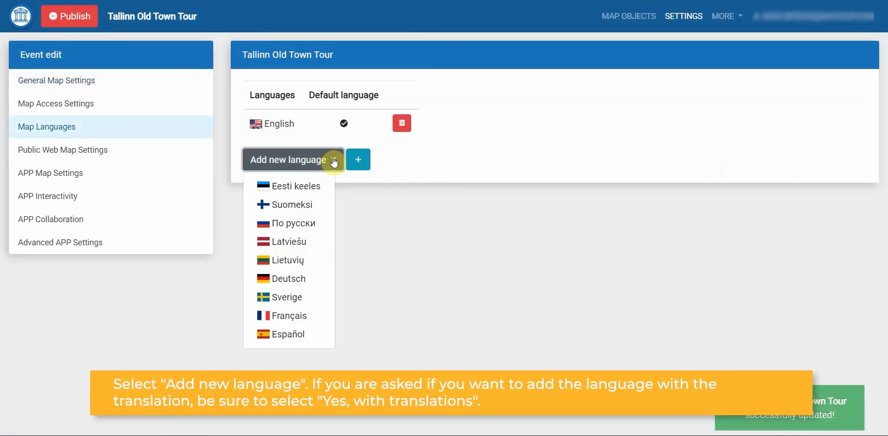
left_click(286, 278)
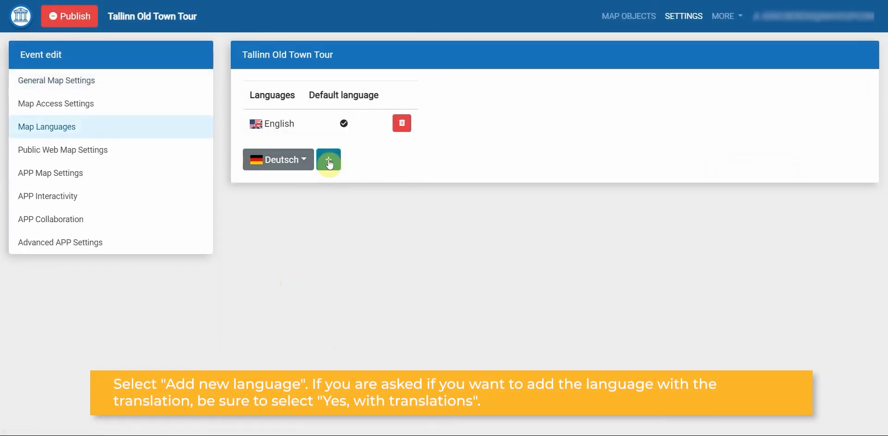
left_click(328, 159)
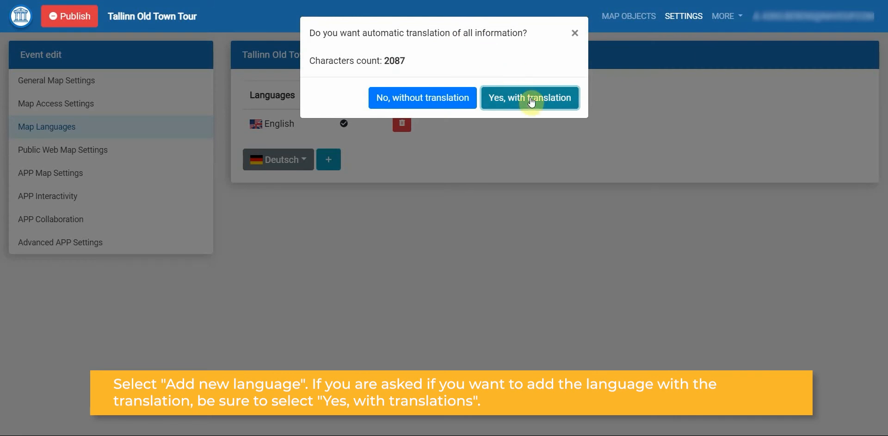
left_click(530, 97)
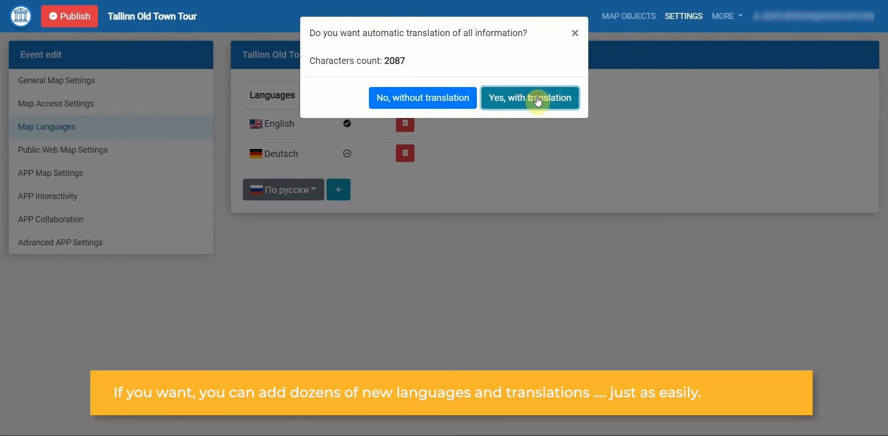
left_click(529, 97)
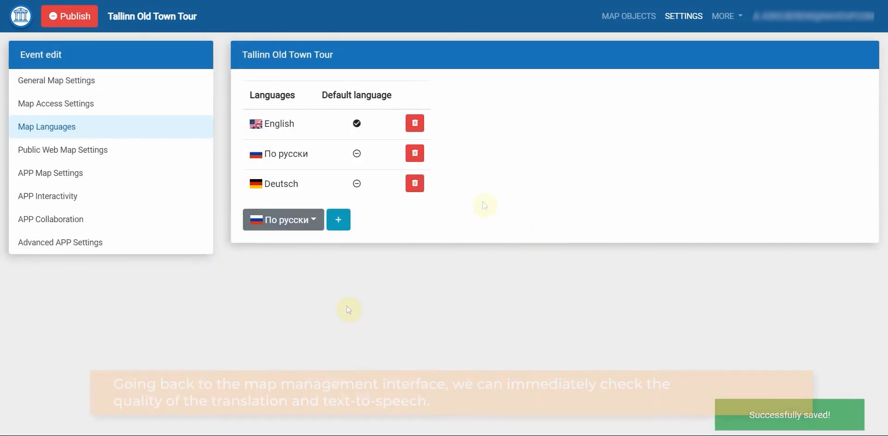
Step: Return to Map Objects and have the German Devil's Wedding legend read aloud
left_click(629, 16)
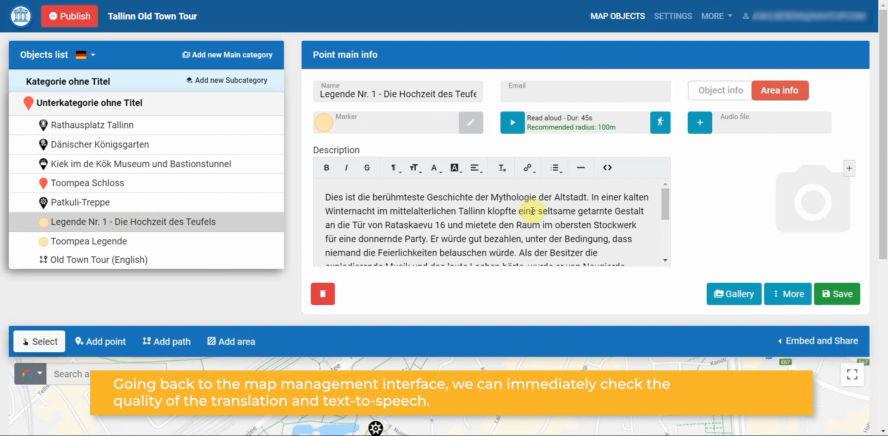
left_click(512, 122)
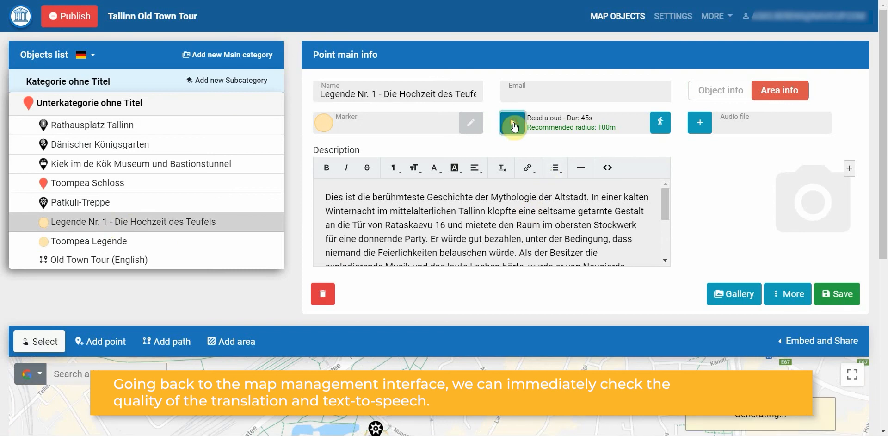
left_click(511, 122)
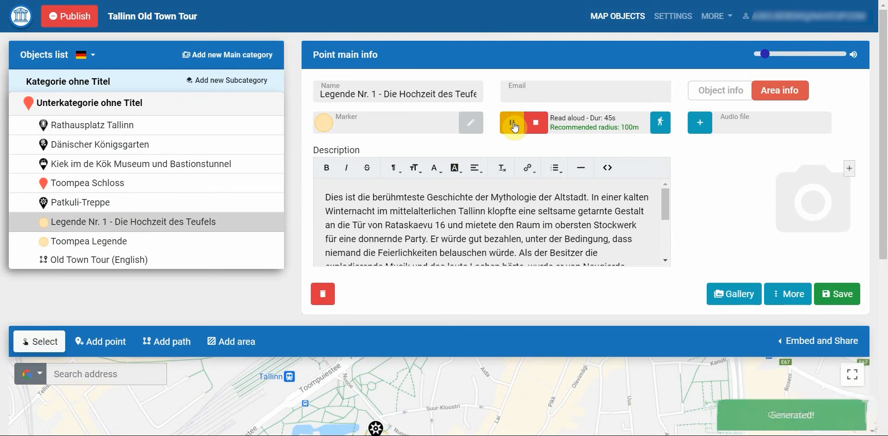
left_click(511, 122)
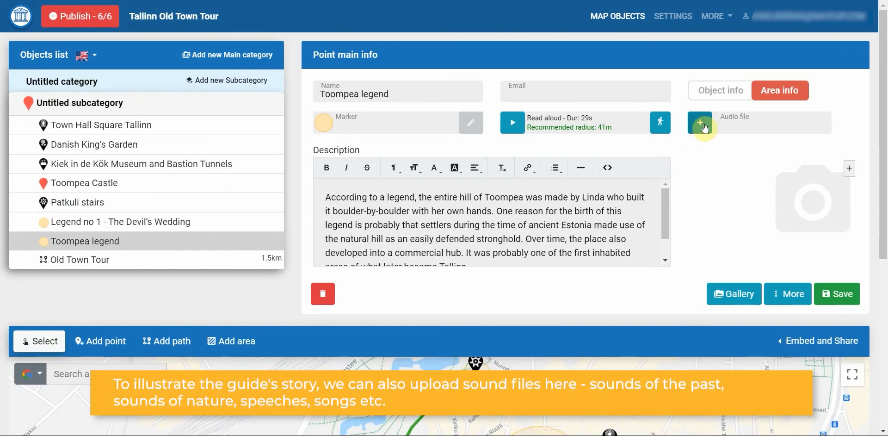
Step: Upload an audio file to the Toompea legend and play it back, scrubbing forward
left_click(700, 122)
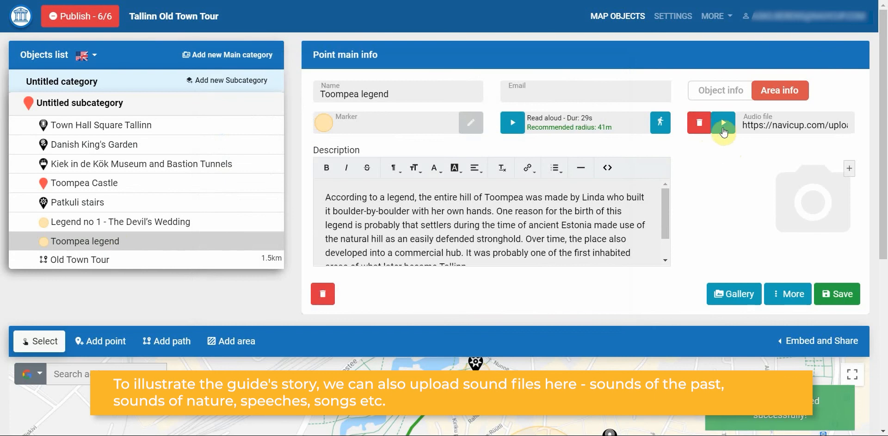
left_click(722, 122)
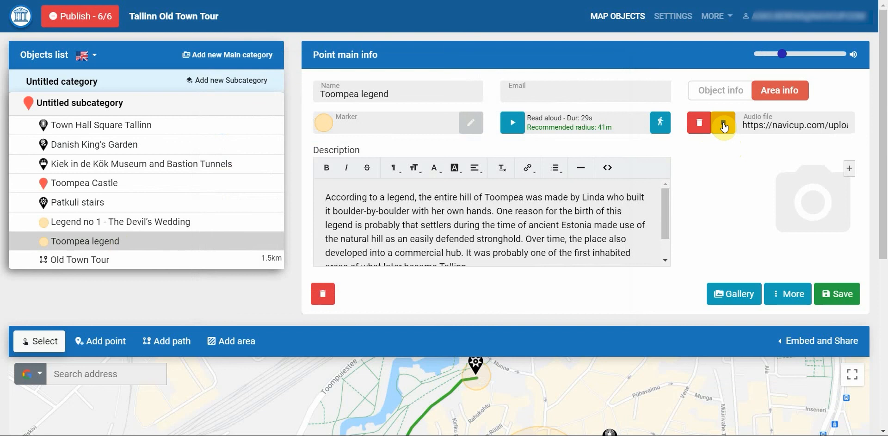
left_click_drag(783, 53, 794, 54)
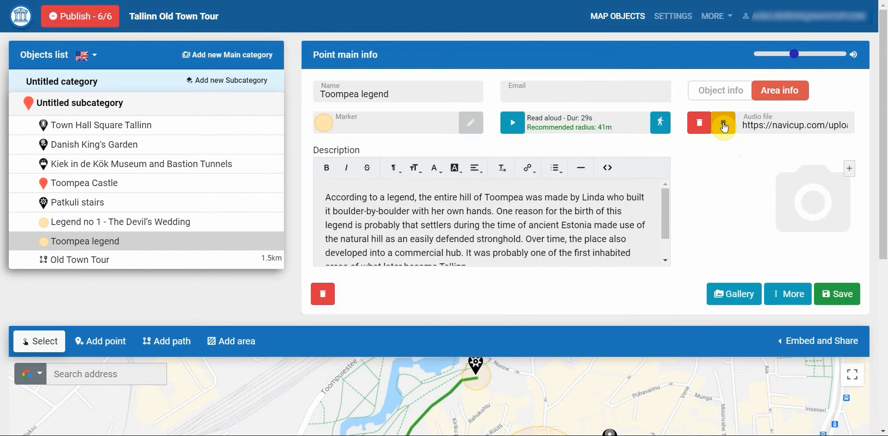
left_click_drag(794, 54, 804, 54)
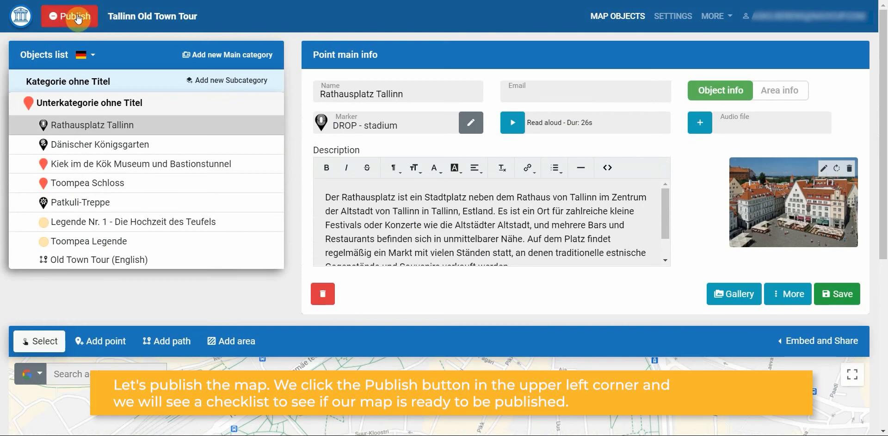
Step: Review the publish checklist and start filling the missing map Description in General Map Settings
left_click(69, 16)
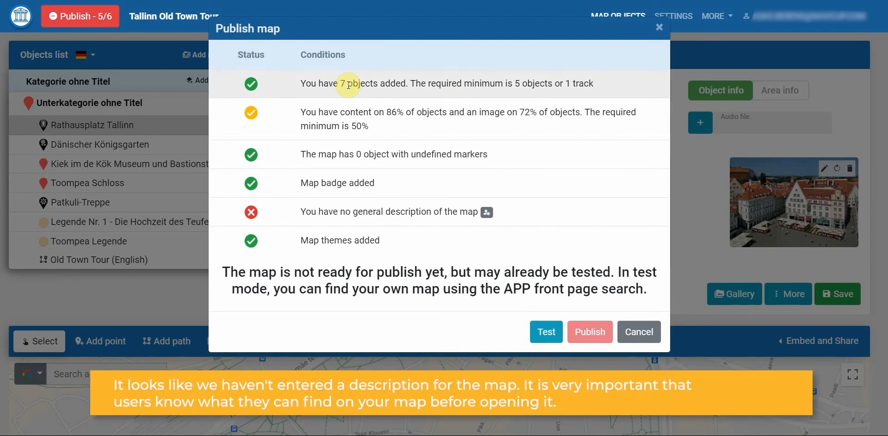
mouse_move(467, 103)
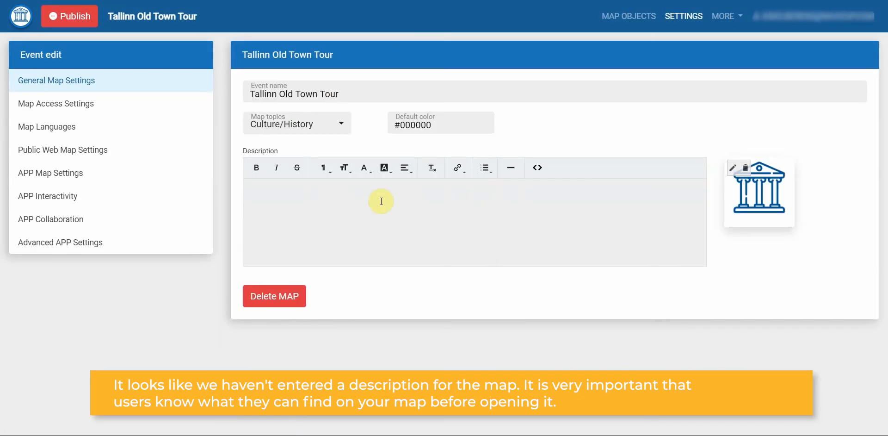
type("Descri")
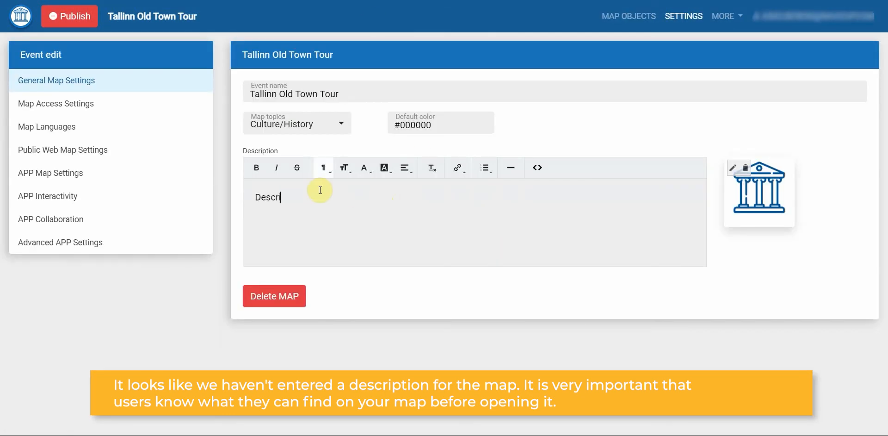
left_click(617, 16)
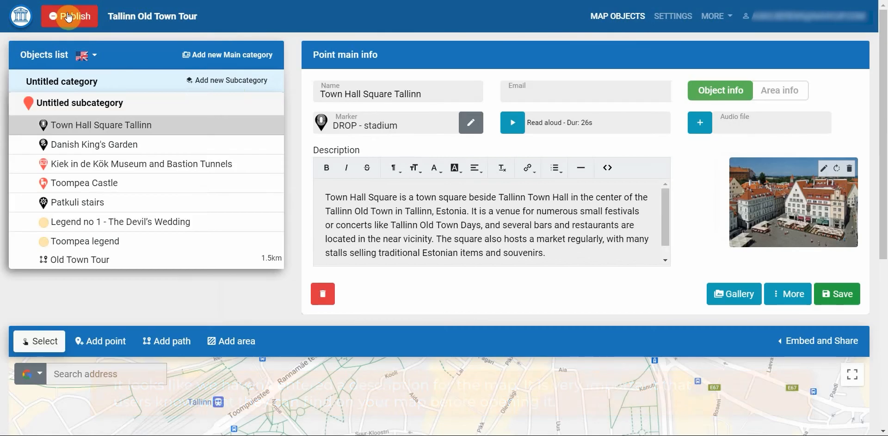
Step: Confirm the checklist reports the map ready and publish it for review
left_click(68, 16)
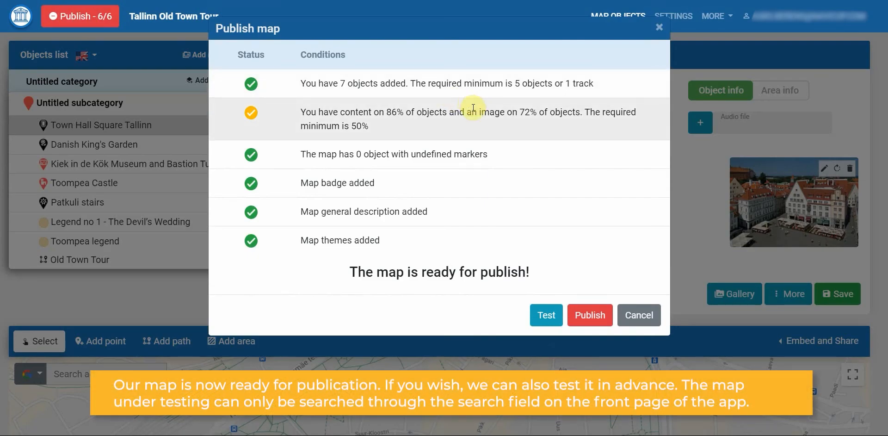
left_click_drag(374, 271, 530, 271)
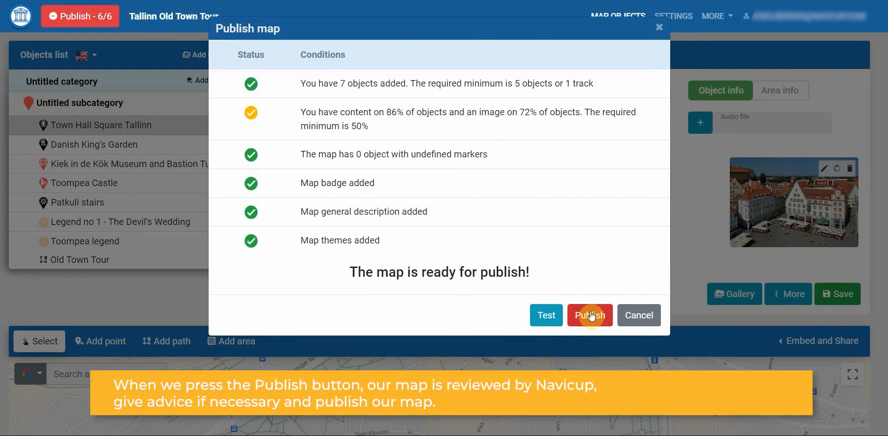
left_click(589, 315)
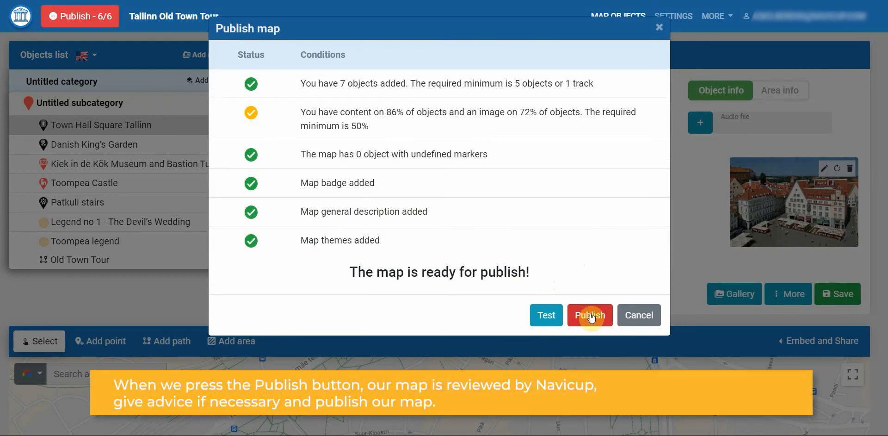
left_click(589, 315)
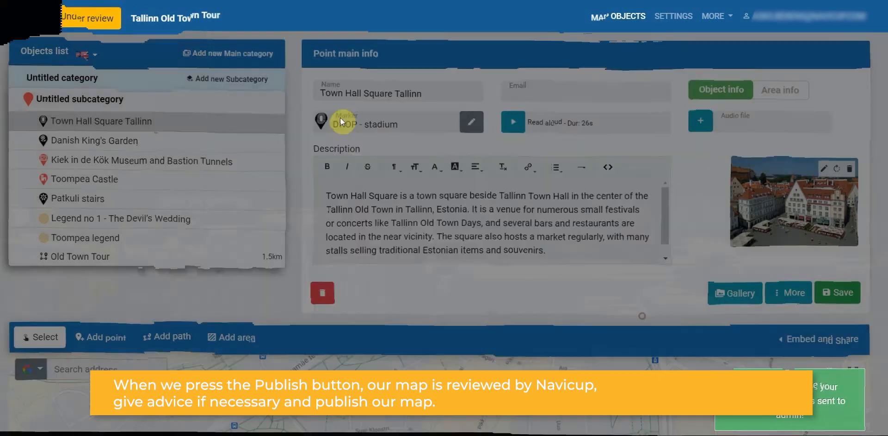